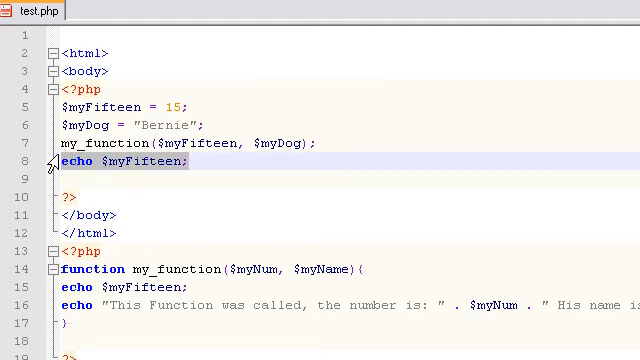
- Replace $myFifteen in the echo statement with the string "<br/>"
key(Delete)
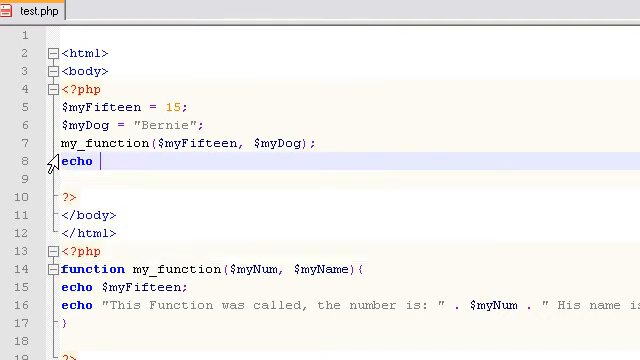
text("<br)
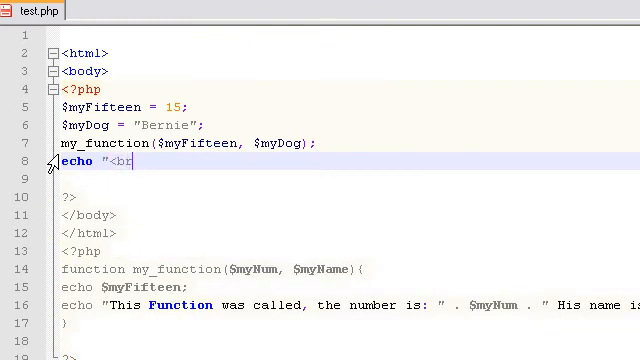
text(/>";)
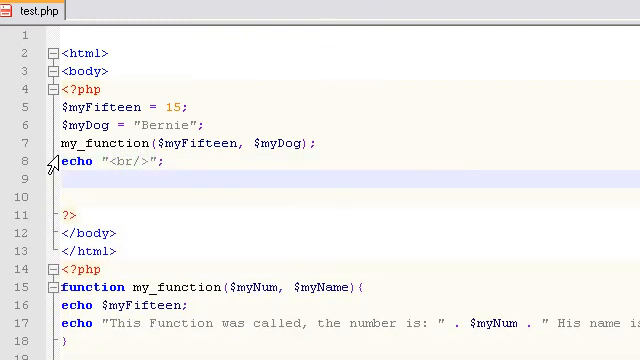
- Add a new call my_function(25, "Bob"); on the line below
text(my_function)
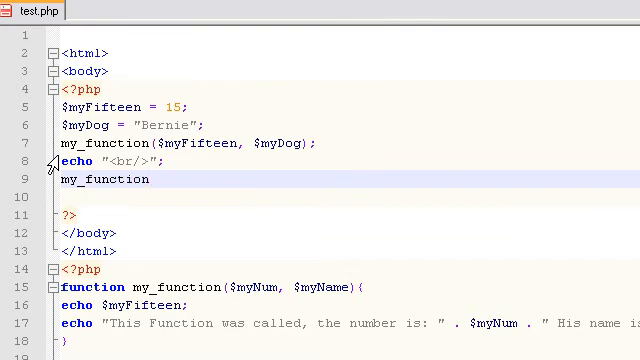
text(();)
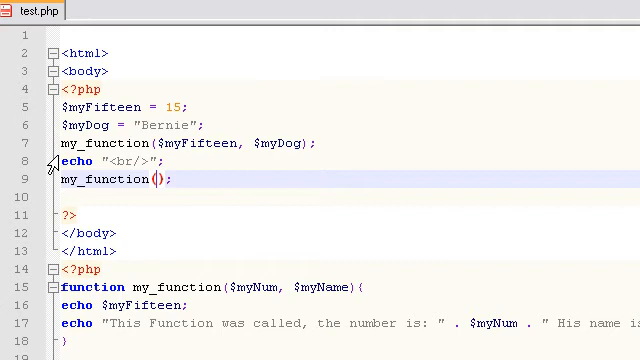
text(25,)
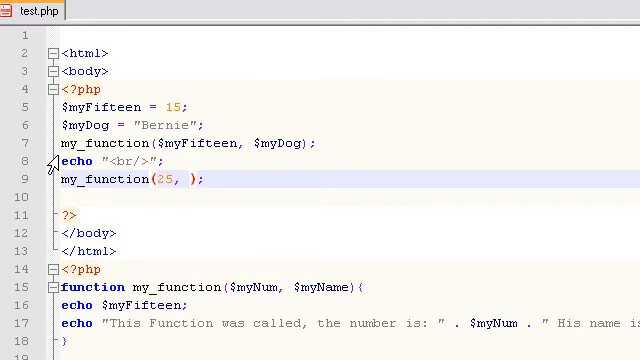
text("Bob")
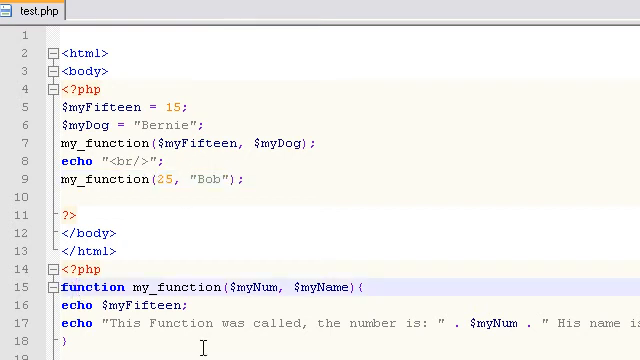
mouse_move(204, 200)
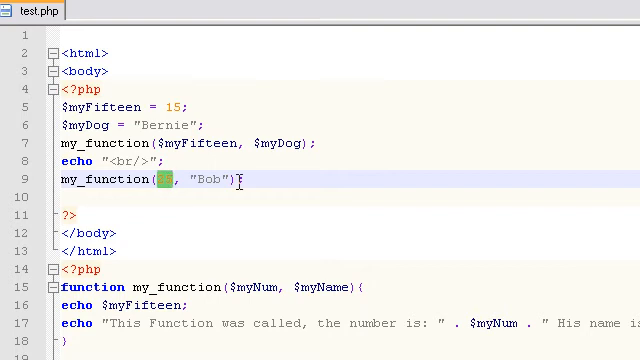
- Change the second call's first argument from 25 to neil, then overwrite neil with 15
key(Delete)
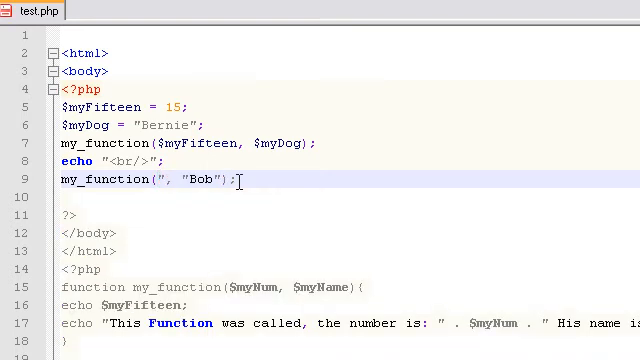
text(neil")
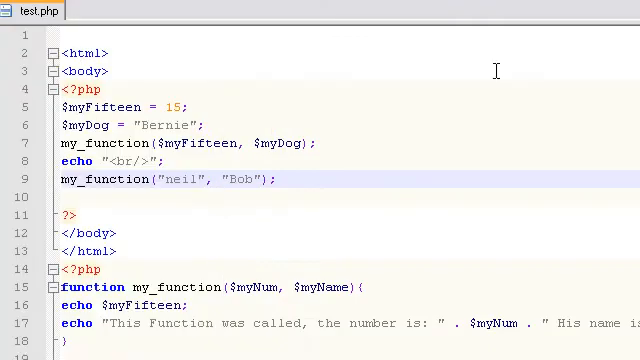
double_click(176, 180)
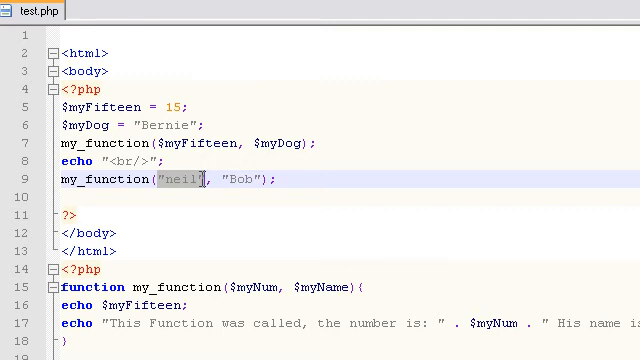
text(15)
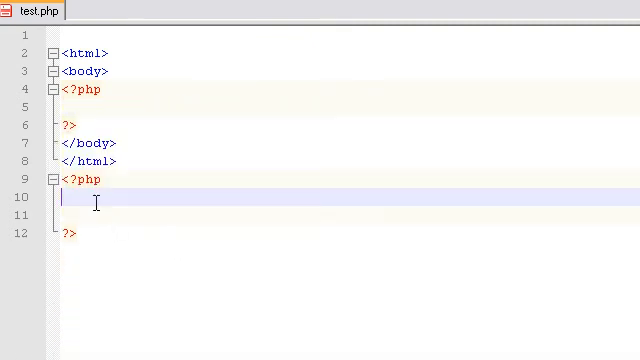
- Declare function addTwoNumbers($num1, $num2) in the lower PHP block
text(function addTwoNumb)
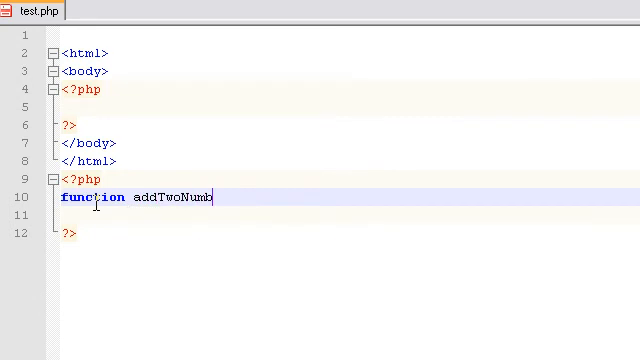
text(ers()
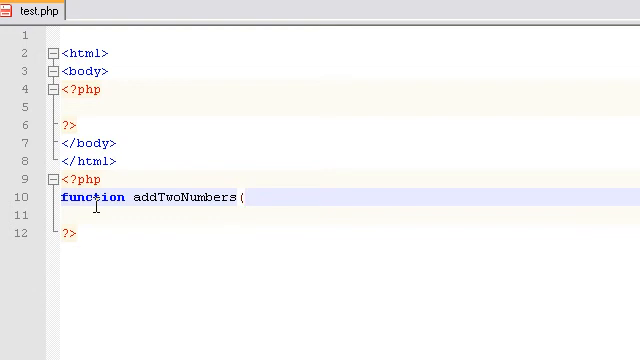
text($)
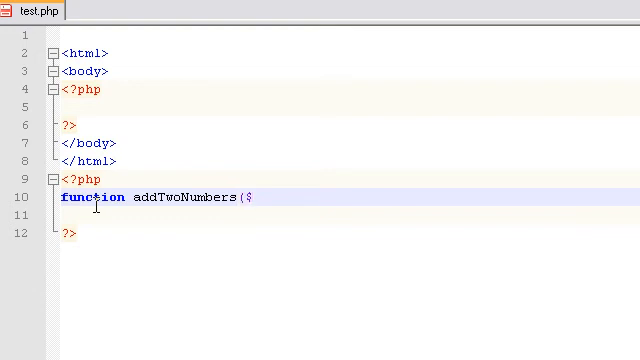
text(num1)
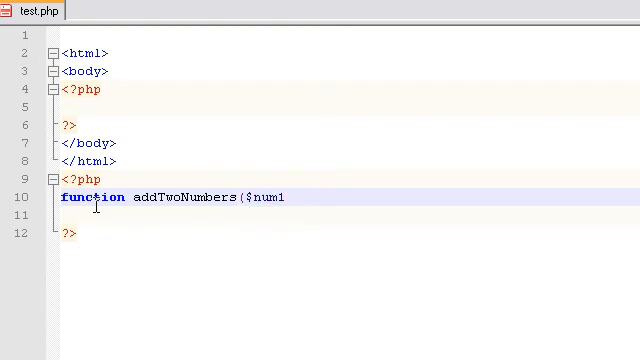
text(, $num2))
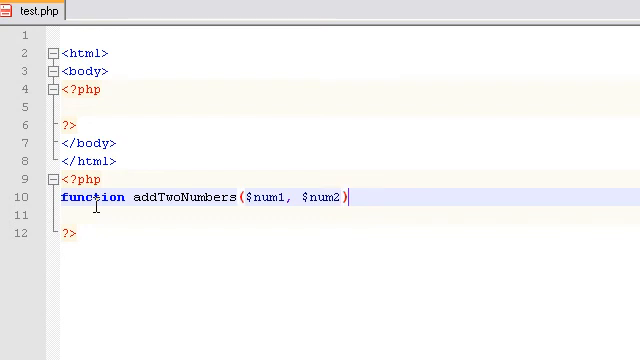
- Give the function a body that echoes $num1 + $num2
text({)
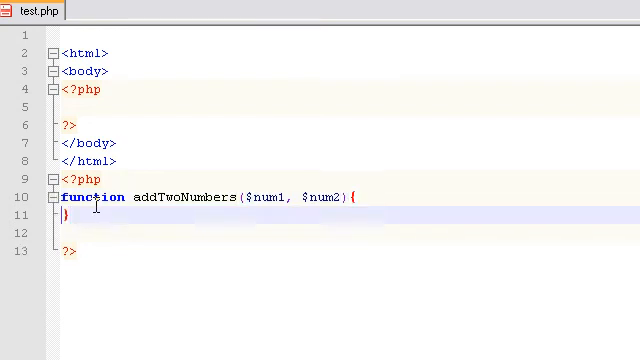
text(echo)
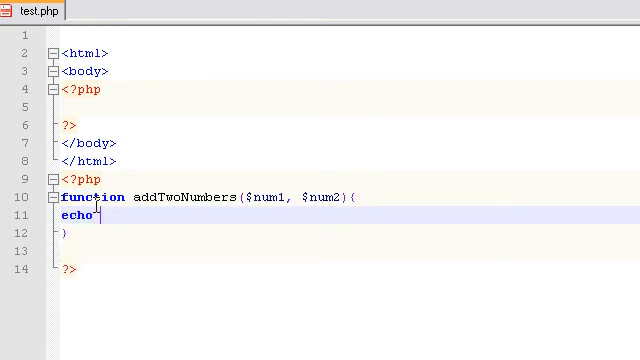
text($num1)
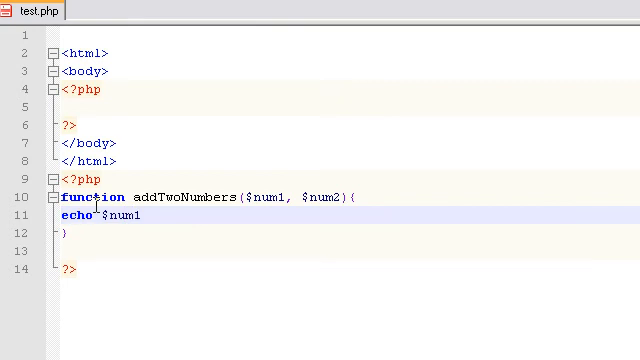
text(+ $num2;)
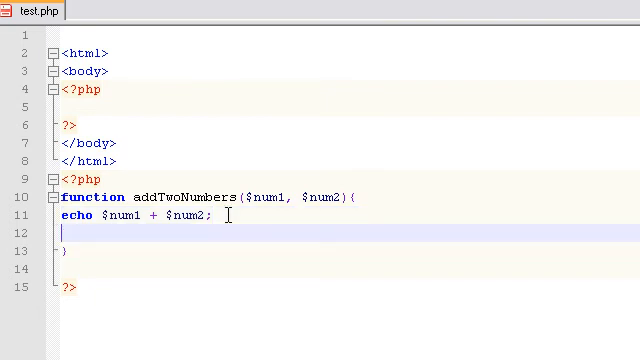
text(+)
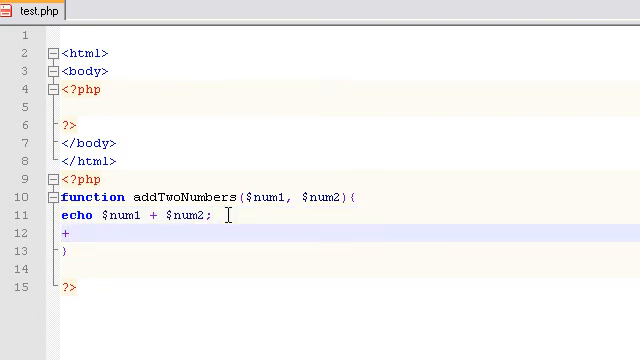
text(-)
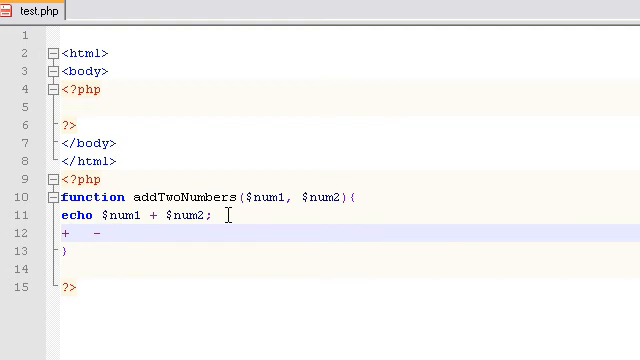
text(*)
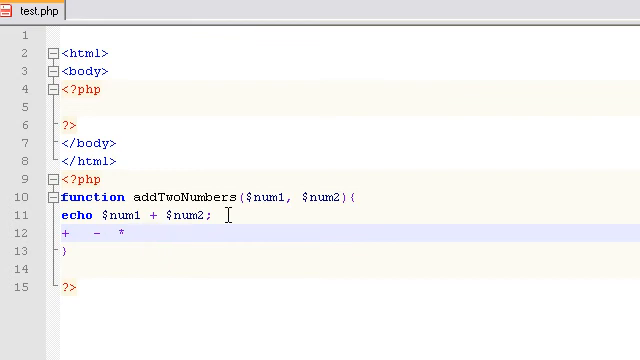
text(/)
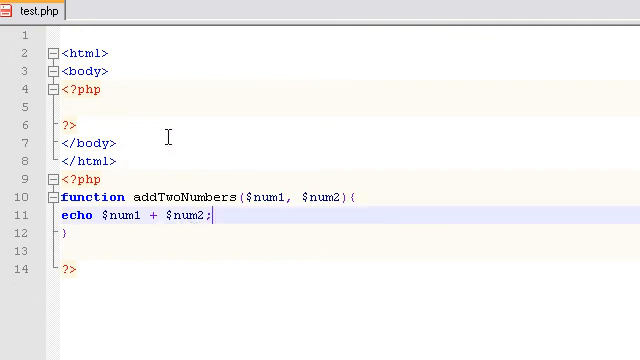
- Write addTwoNumbers(4,200); in the upper PHP block, discarding a stray echo first
text(echo)
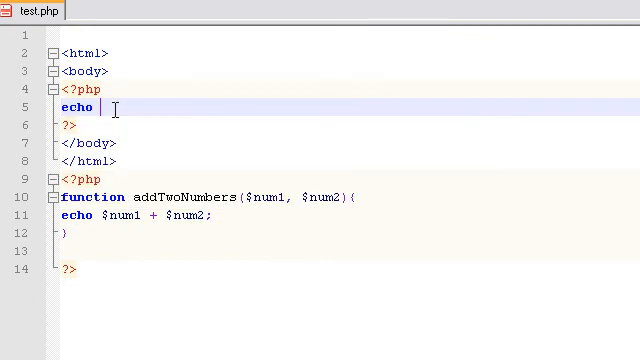
key(Backspace)
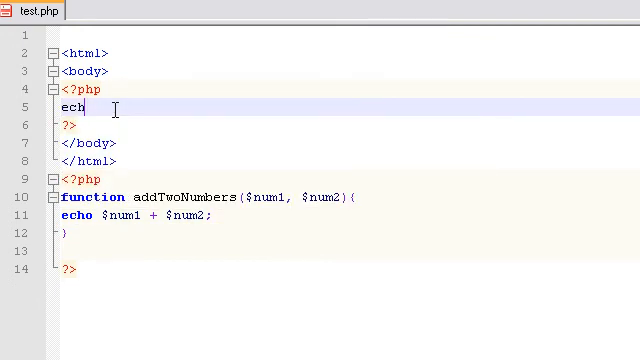
text(addTwoNumbers)
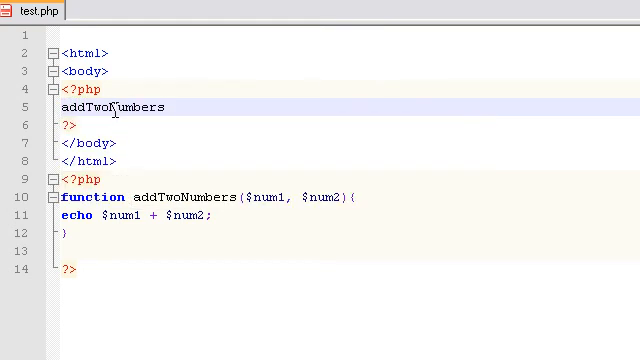
text((4,)
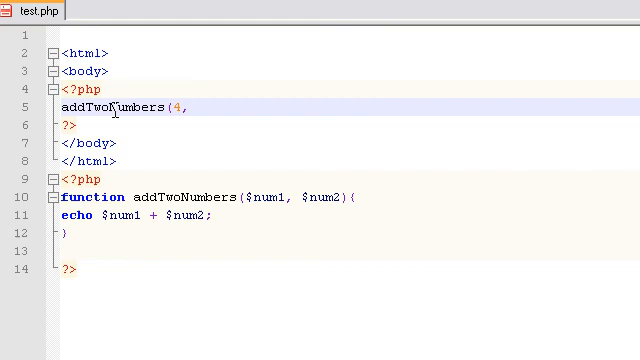
text(200))
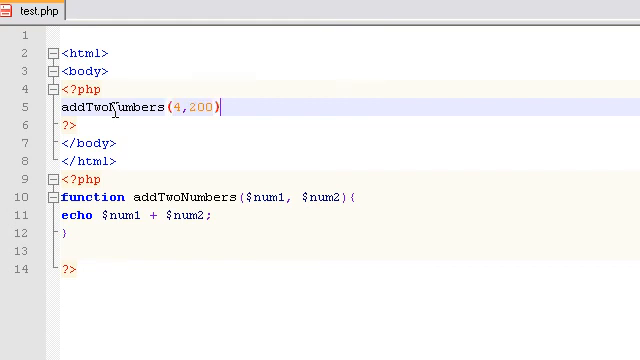
text(;)
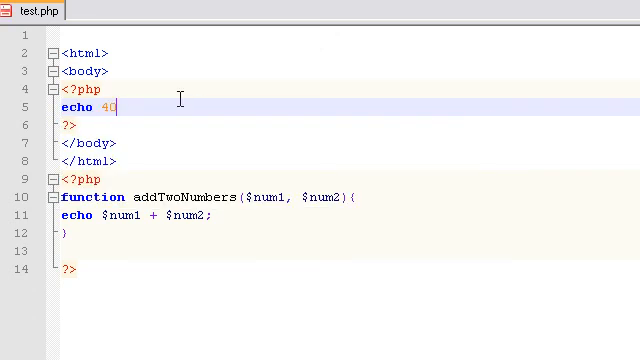
- Write a sample echo 4 + 200 line for comparison, then delete it again
text(0)
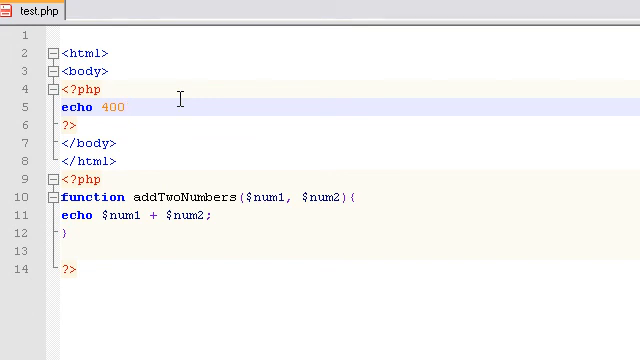
text(4 + 200;)
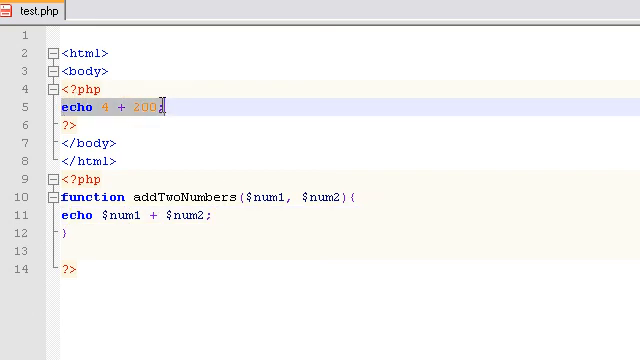
key(Delete)
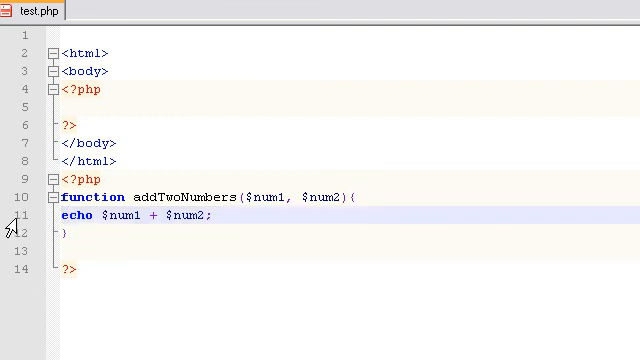
- Write addTwoNumbers(300,200); in the upper PHP block
click(64, 108)
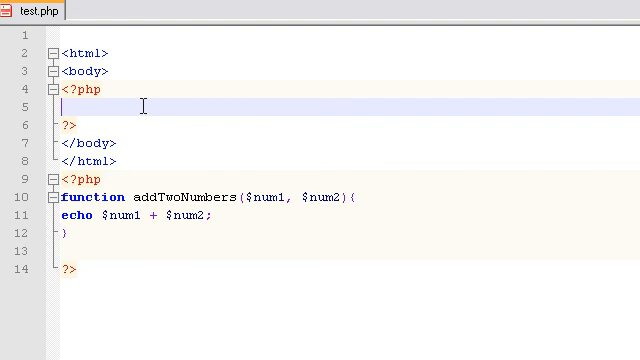
text(addTwoNumbers()
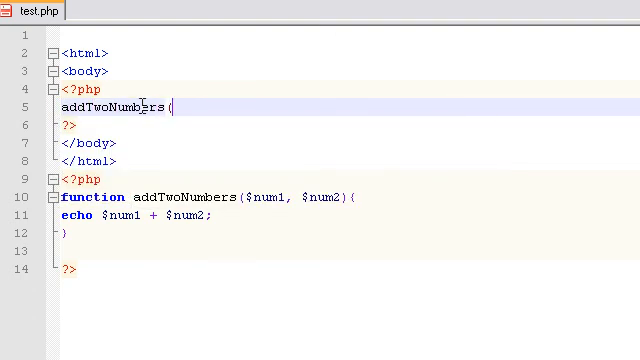
text(300,2)
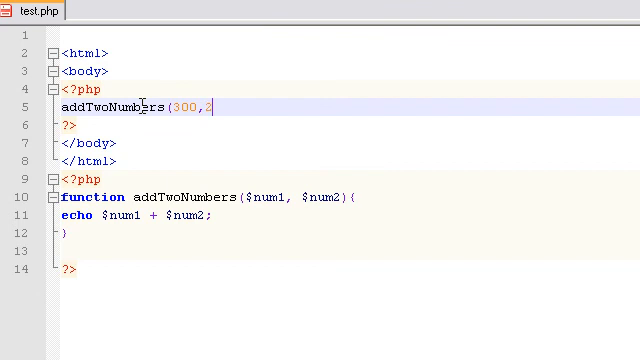
text(00);)
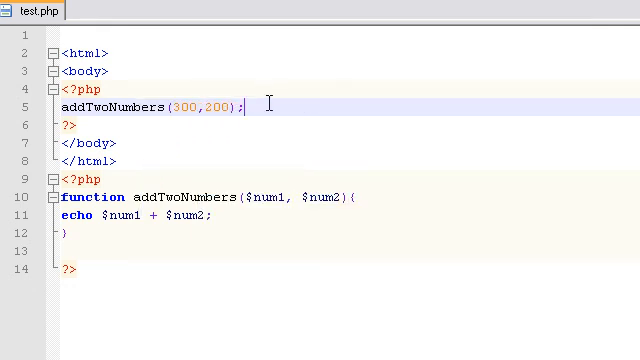
- Add a second call addTwoNumbers(5000,2201); below it
text(addTwoNumbers()
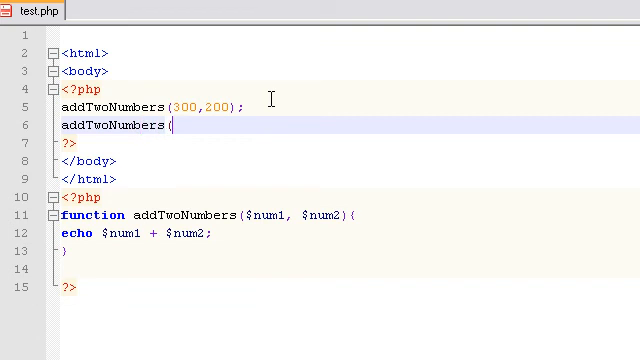
text(5000,200)
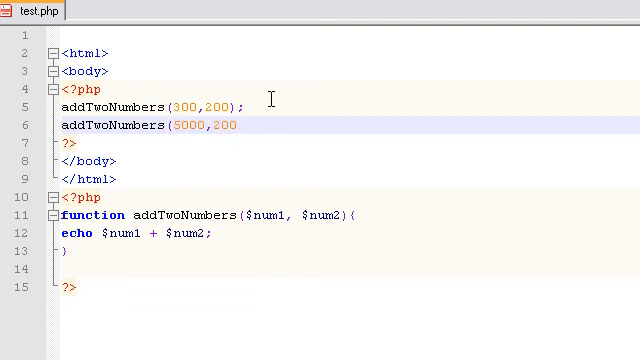
text(1))
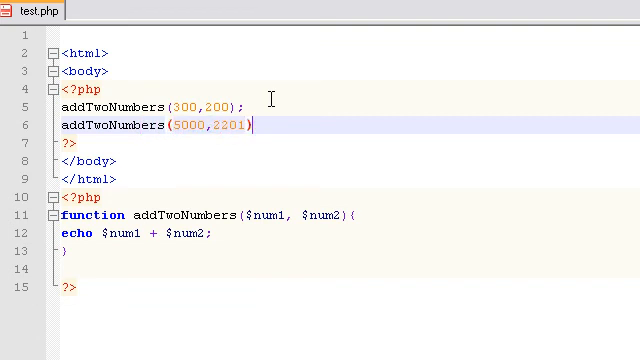
text(;)
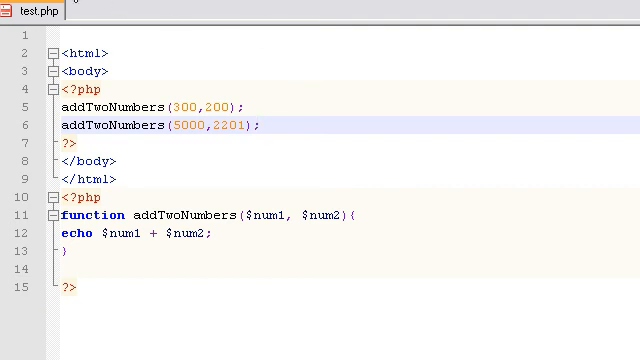